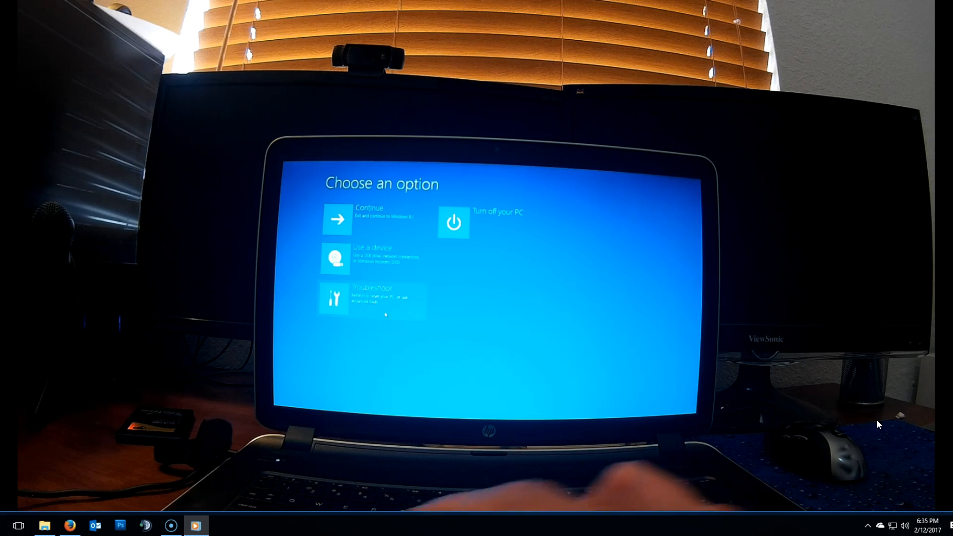
Choose Troubleshoot on the 'Choose an option' screen to reach HP Recovery Manager.
left_click(370, 298)
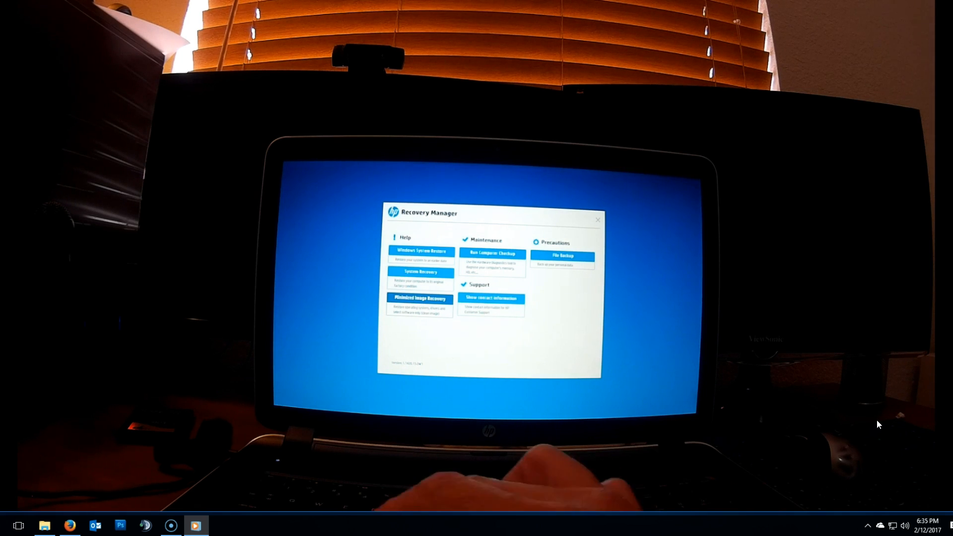
Start System Recovery to restore the computer to factory condition.
left_click(420, 272)
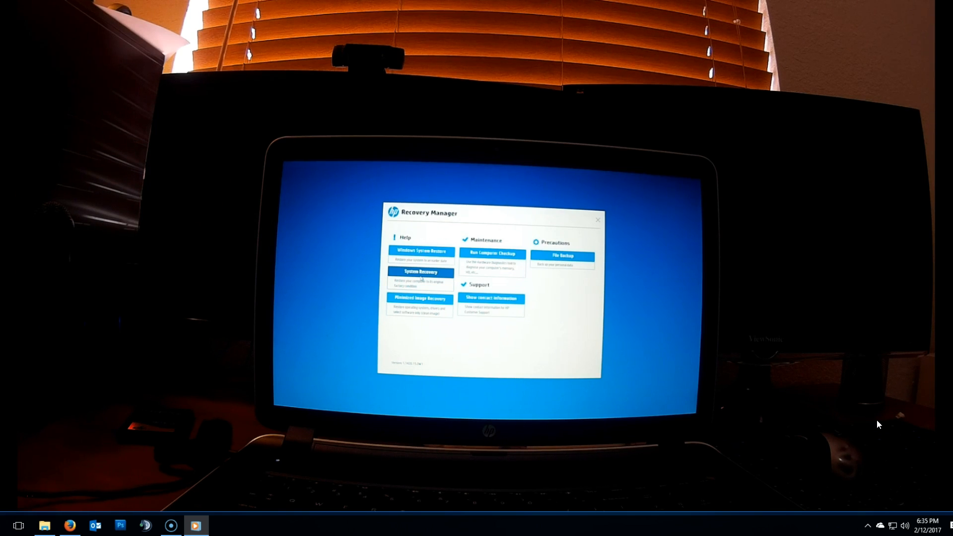
left_click(421, 272)
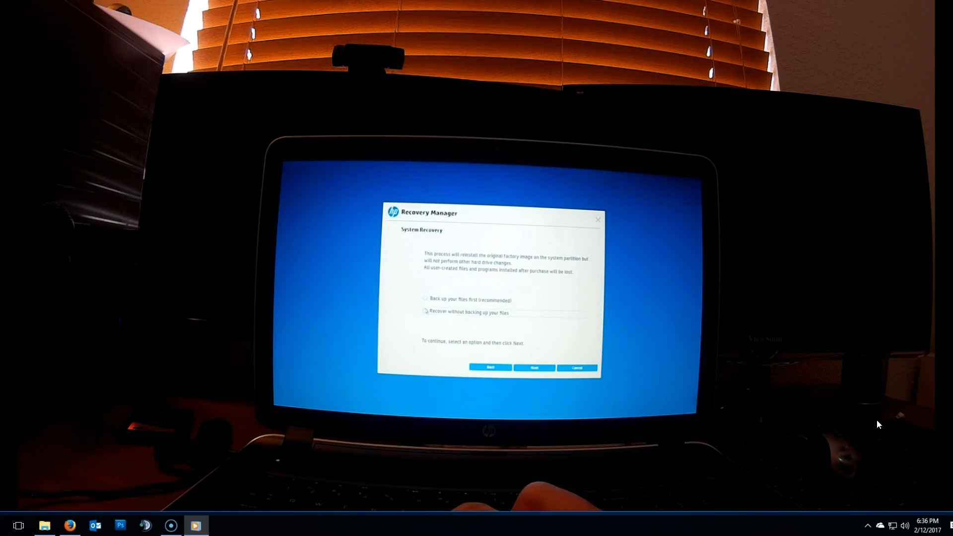
Select 'Recover without backing up your files' and continue to the factory-reset warning.
left_click(426, 313)
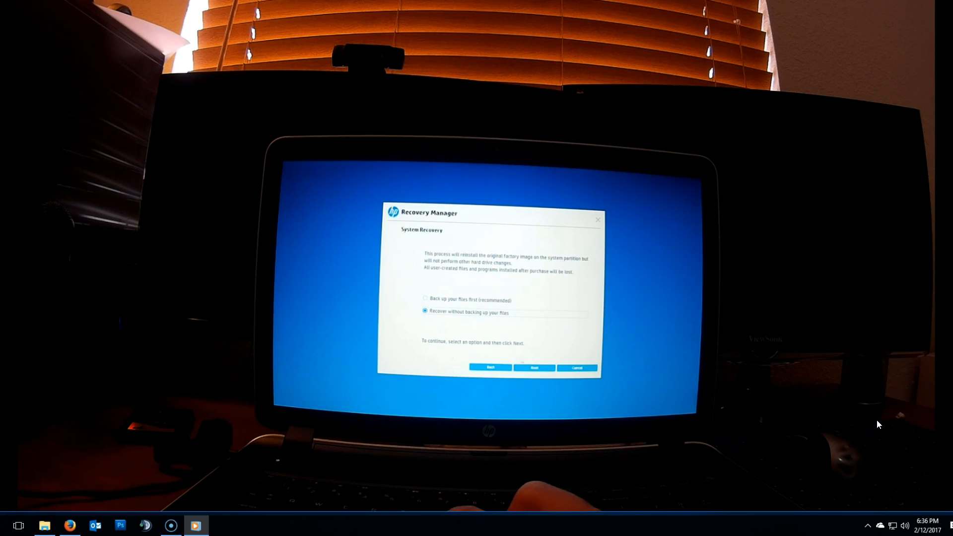
left_click(534, 367)
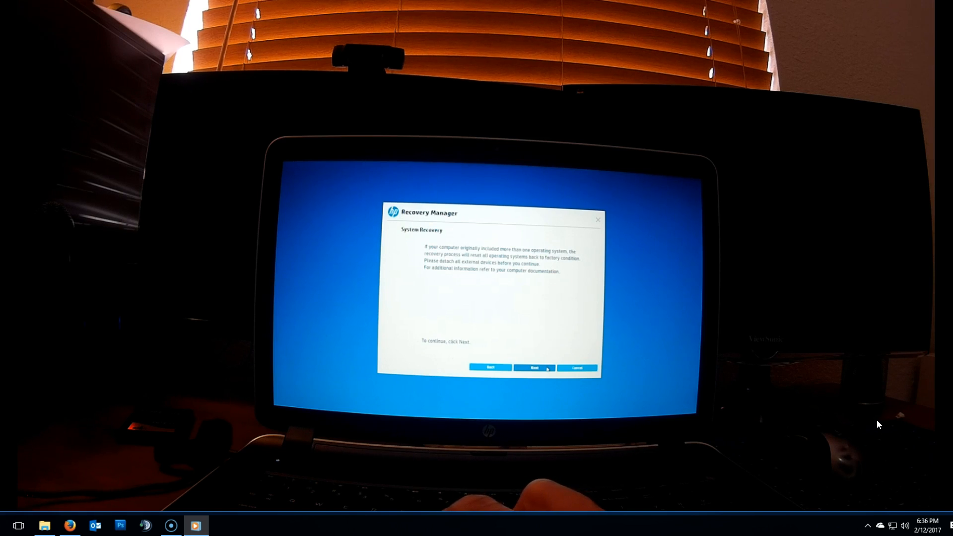
Accept the warning to run recovery, then Finish to restart once recovery is complete.
left_click(535, 367)
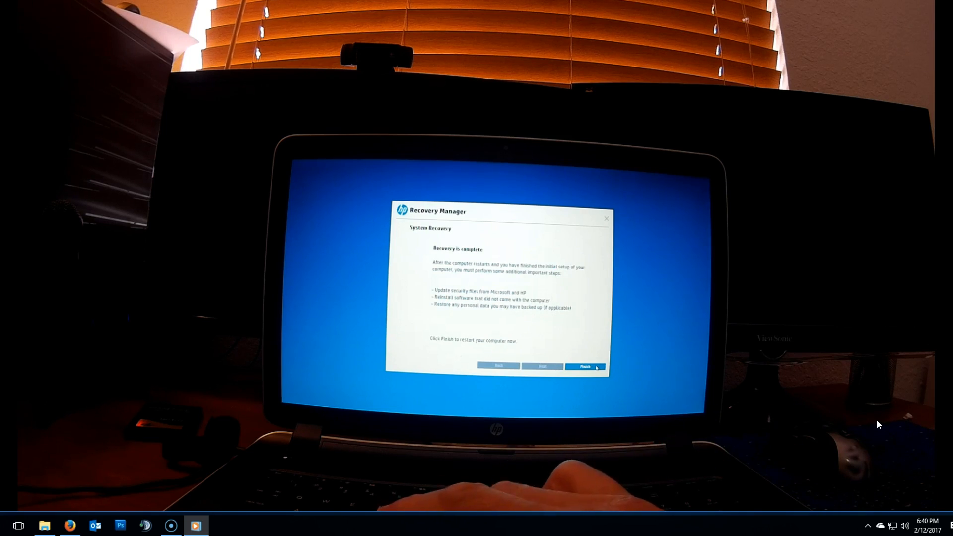
left_click(585, 366)
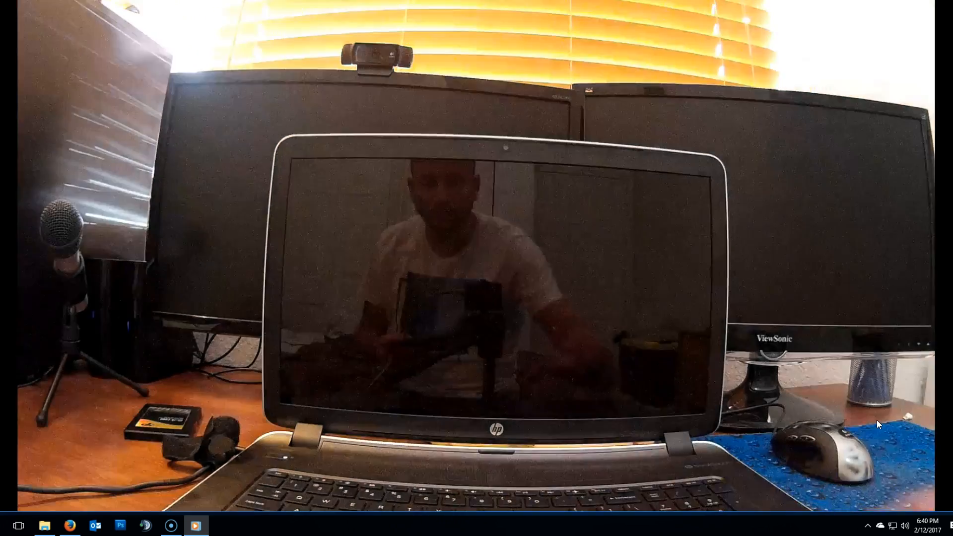